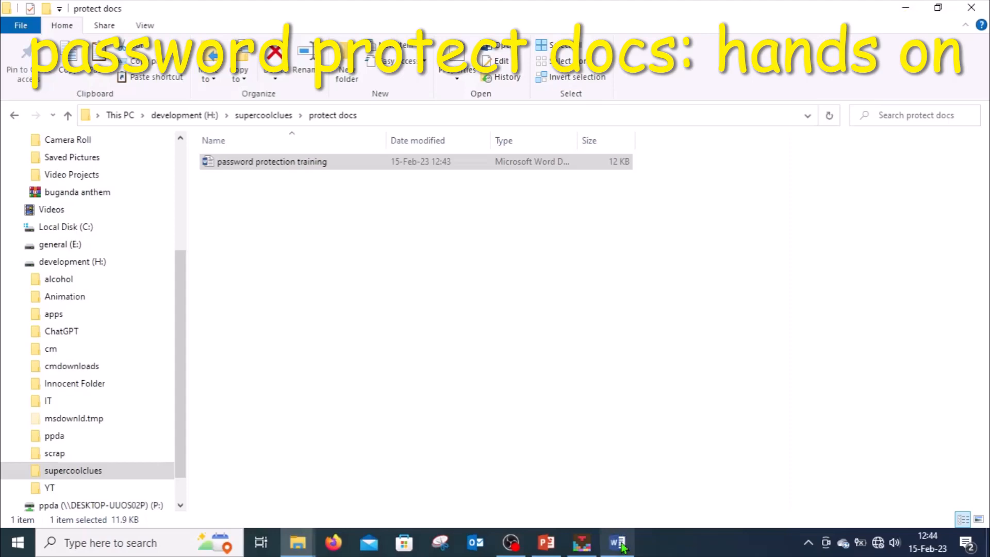
mouse_move(616, 542)
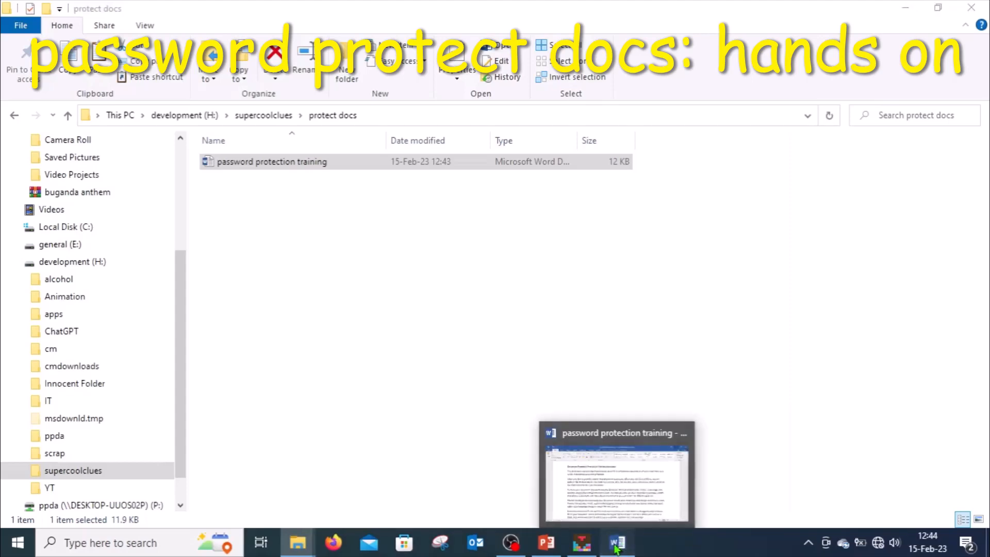
- Bring the open 'password protection training' document to the front in Word
click(617, 543)
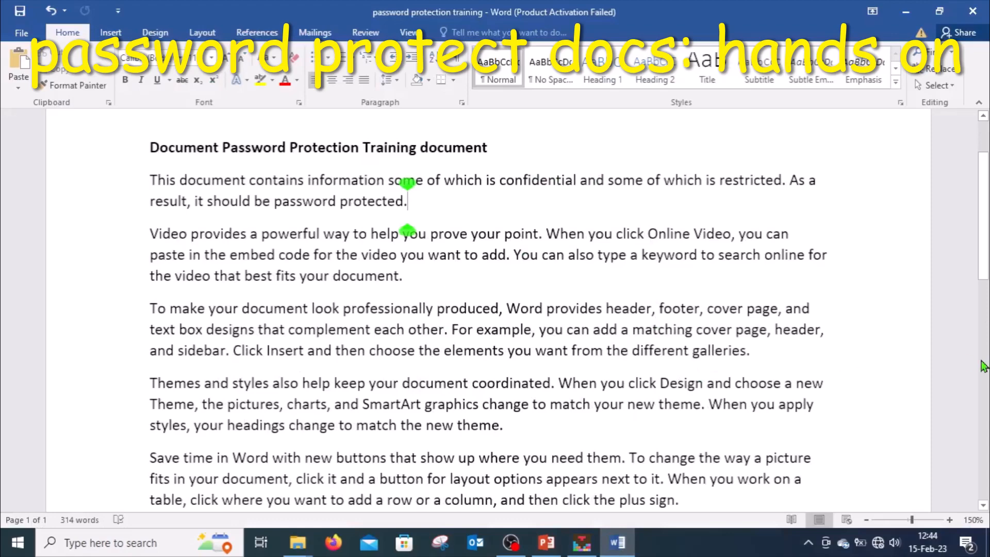
- Scroll down through the training document's text
scroll(down, 3)
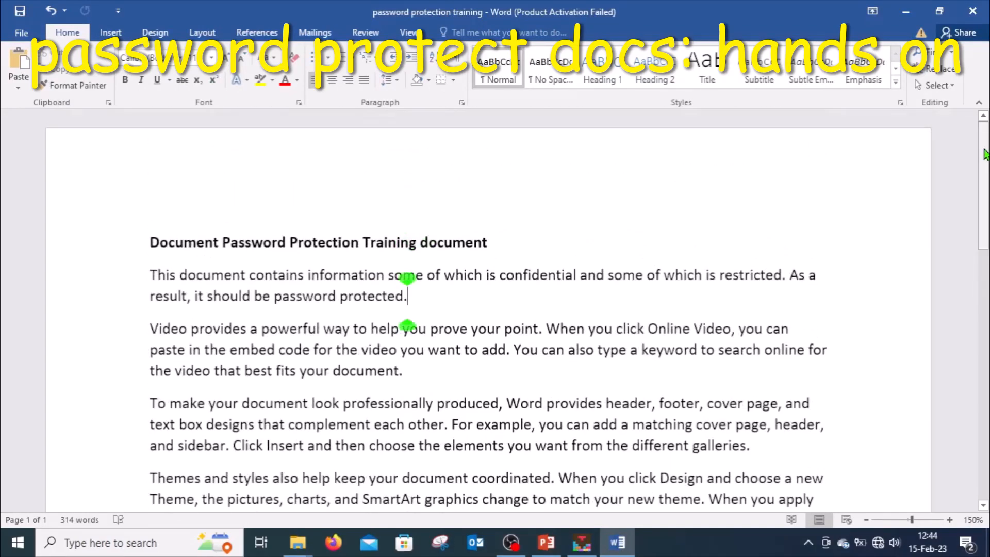
scroll(down, 3)
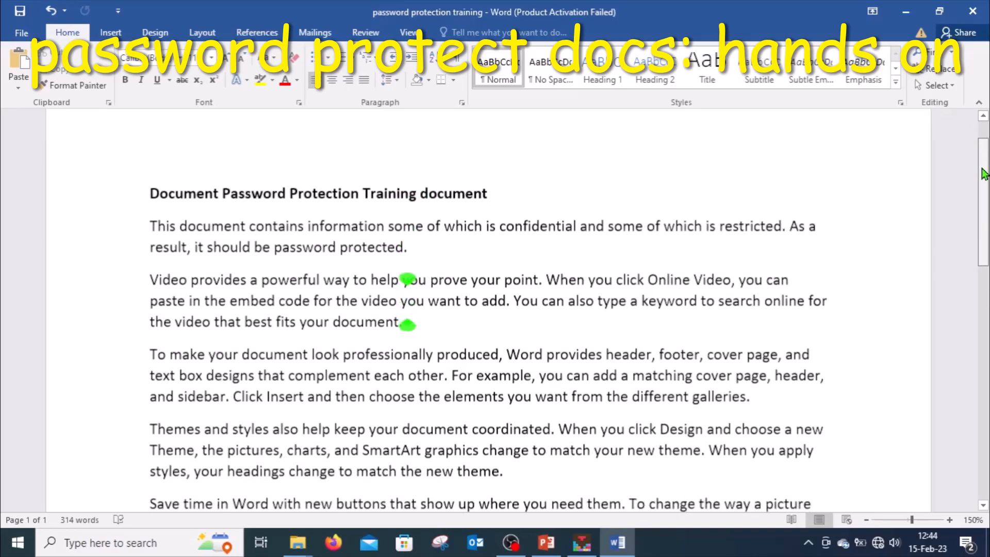
scroll(down, 3)
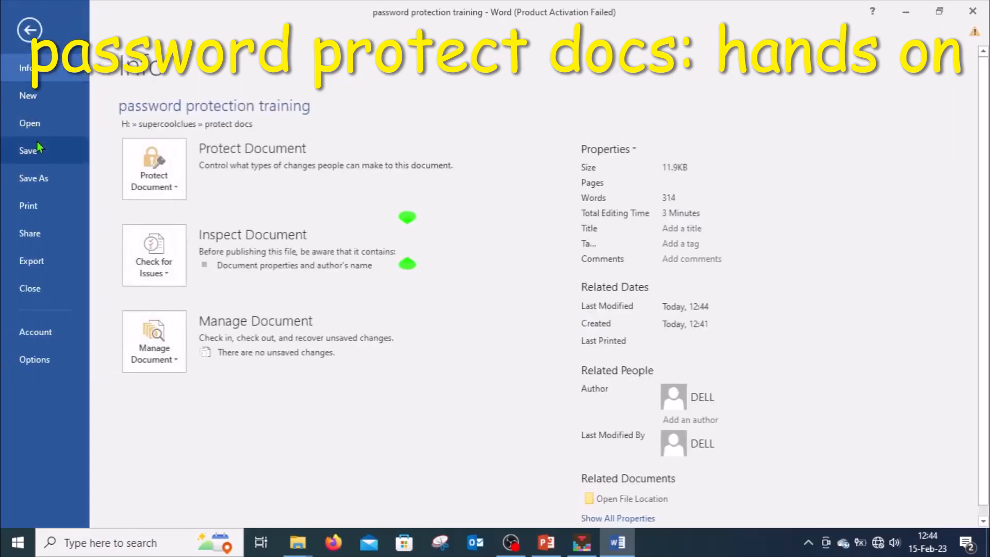
- Start Save As on This PC and browse to the protect docs folder
click(34, 178)
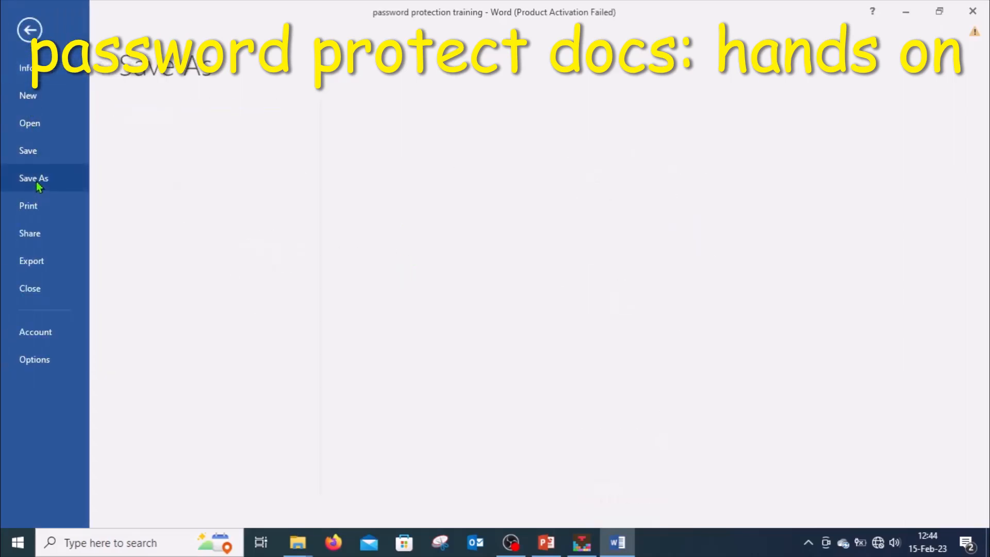
click(34, 178)
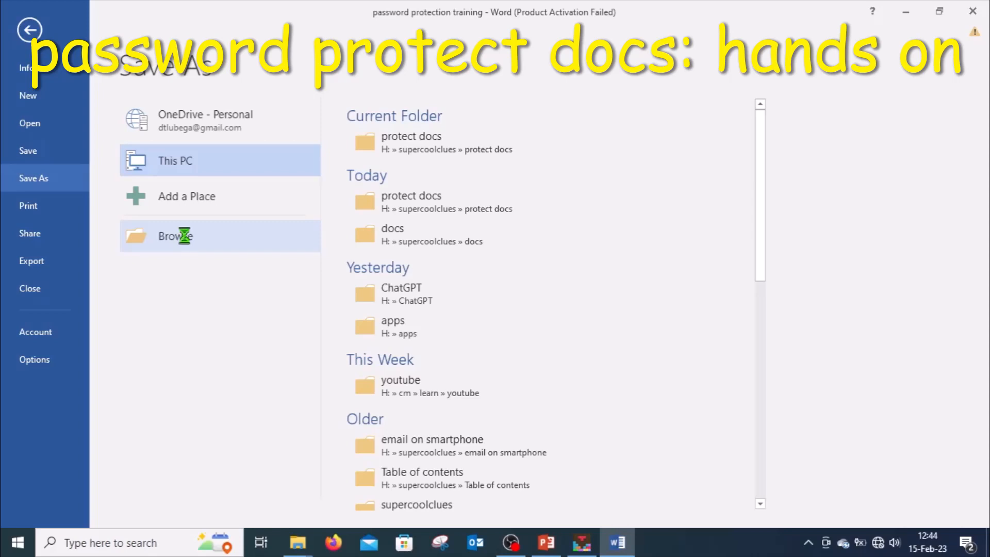
click(174, 236)
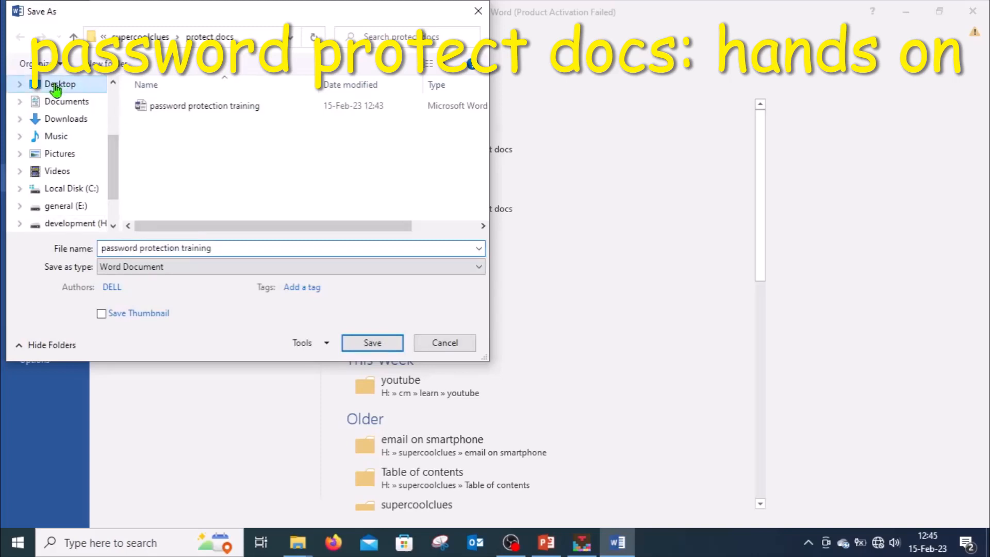
- Choose Desktop as the destination and open General Options from Tools
click(58, 84)
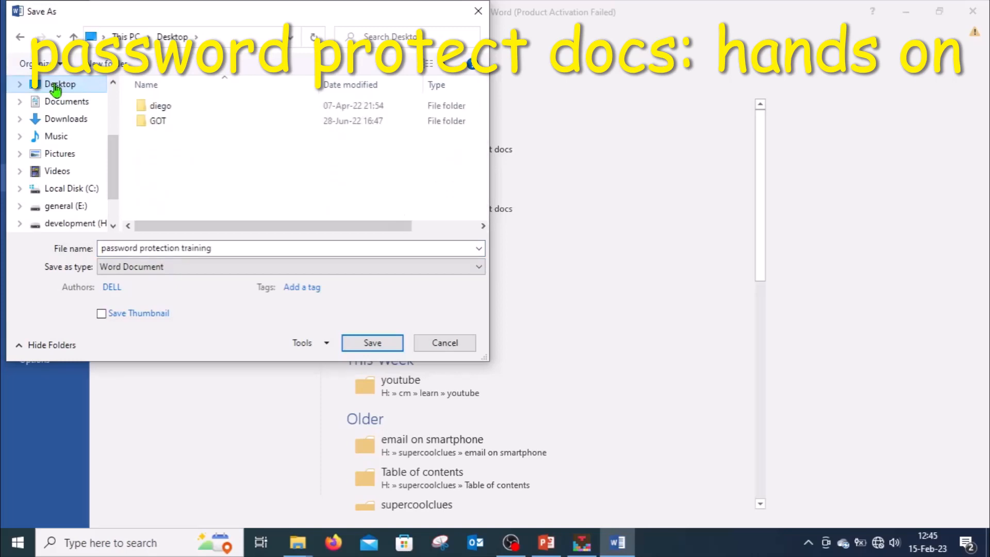
scroll(down, 3)
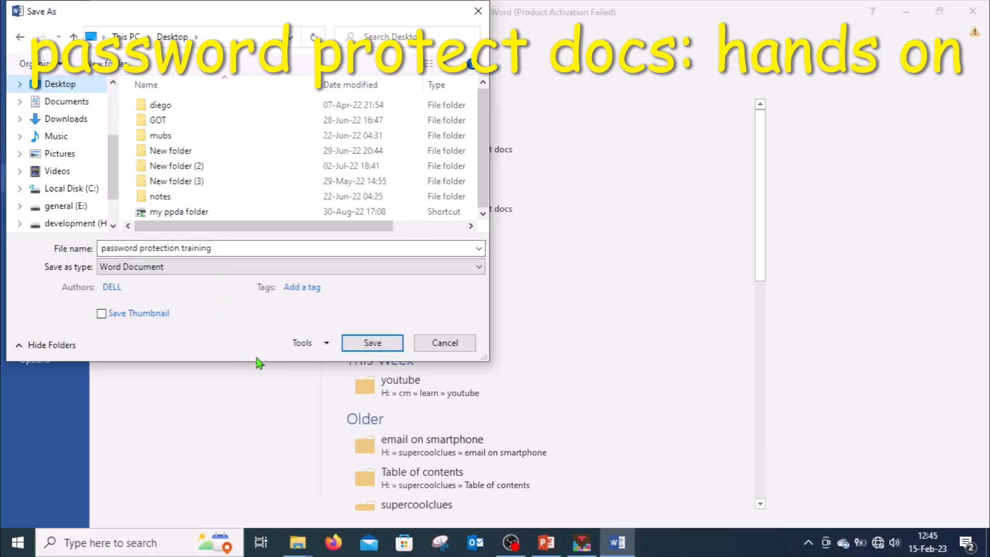
mouse_move(302, 323)
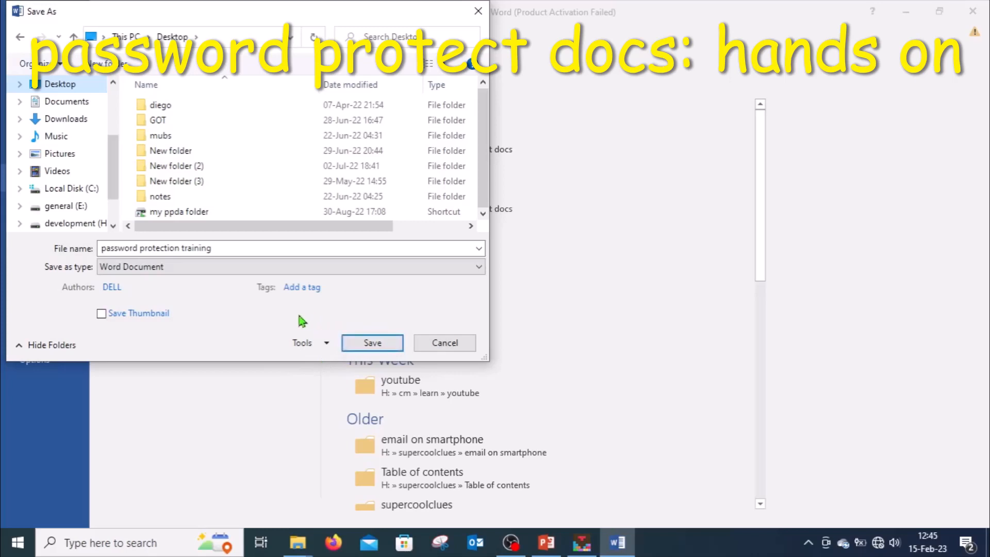
mouse_move(349, 317)
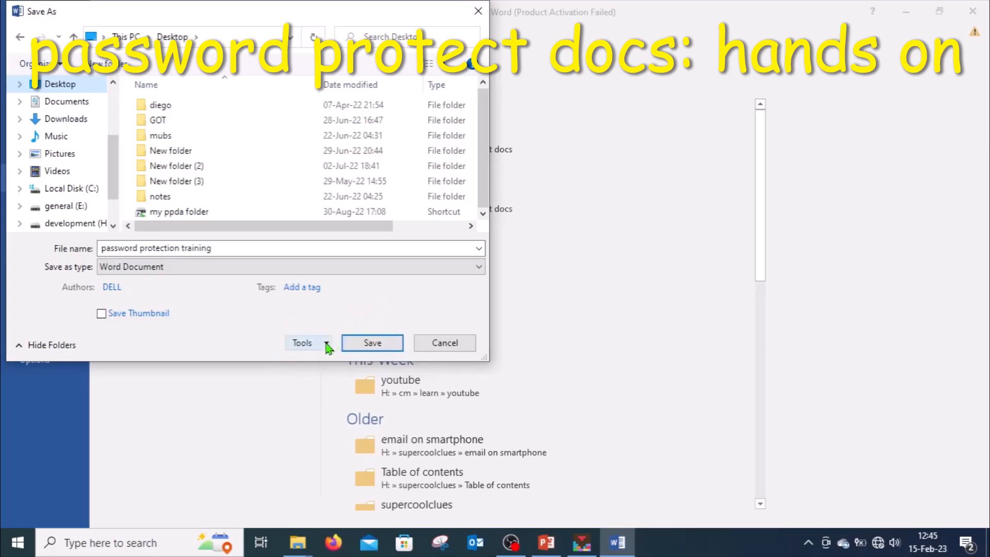
click(306, 343)
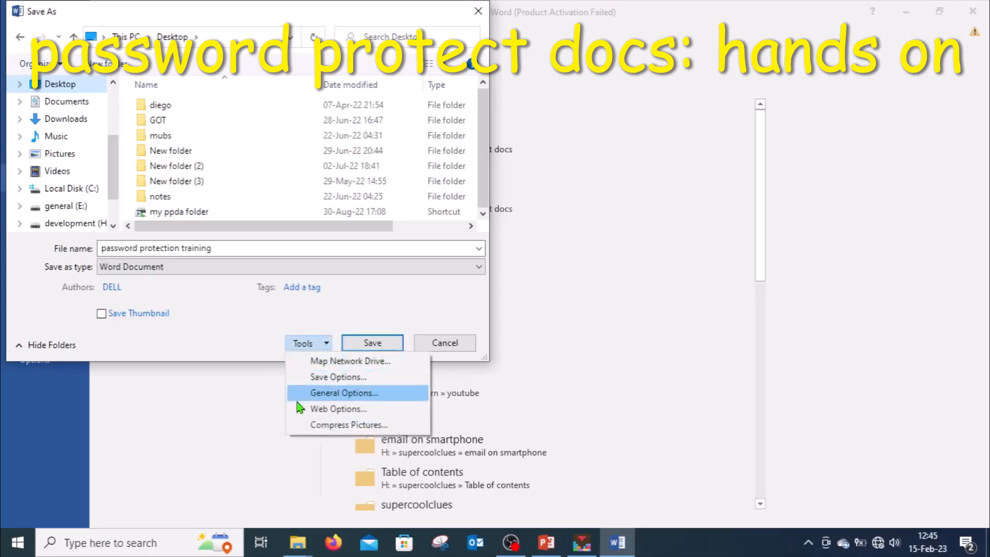
mouse_move(351, 361)
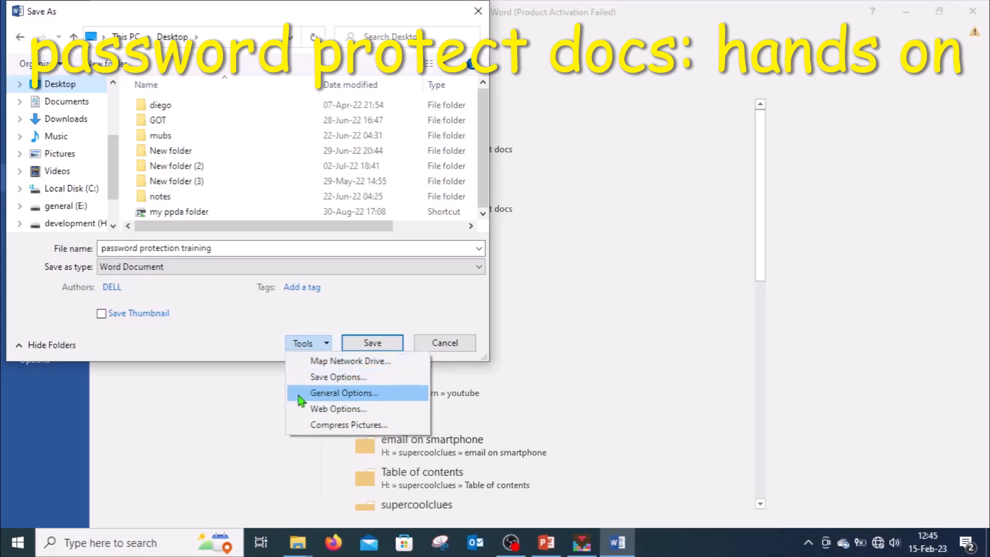
mouse_move(322, 399)
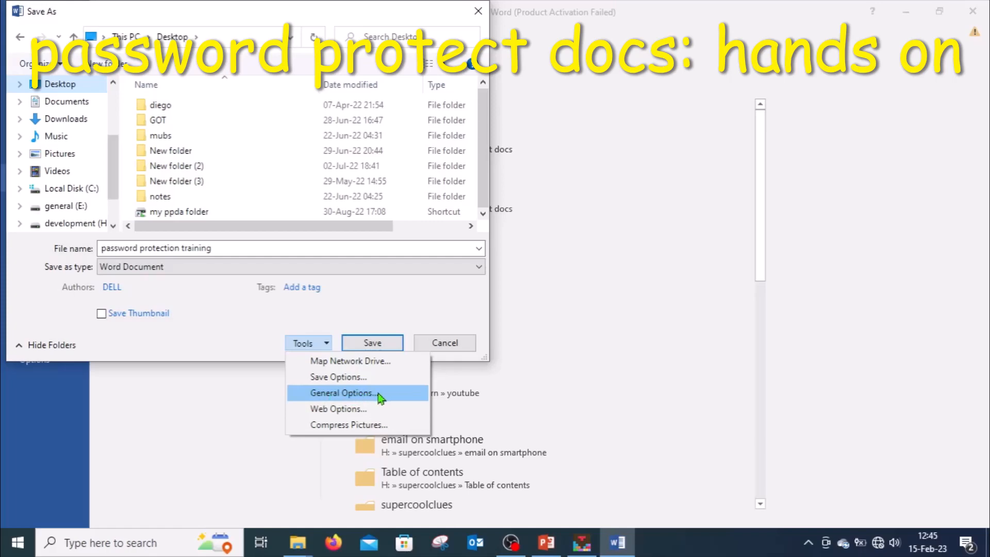
click(343, 393)
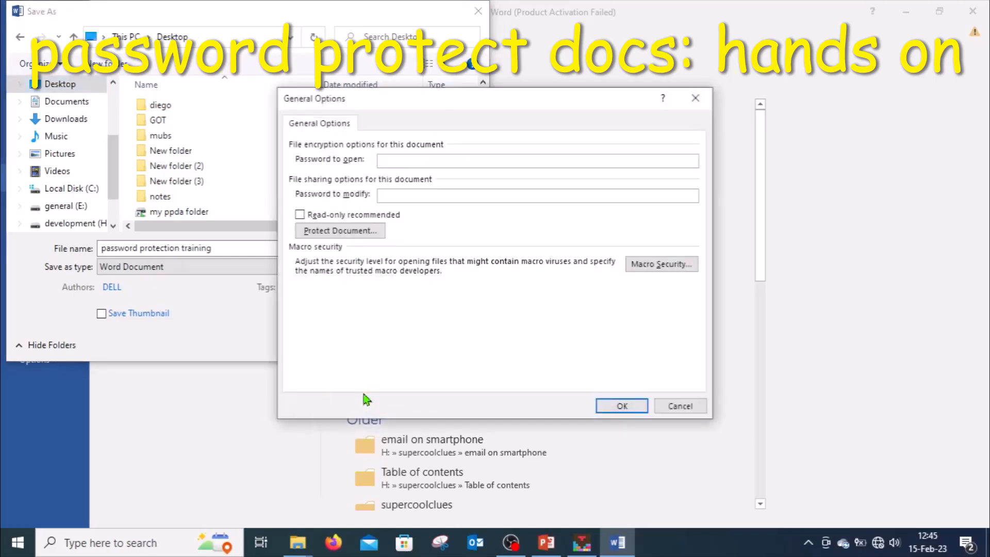
- Enter five-character passwords for both opening and modifying the document
click(537, 159)
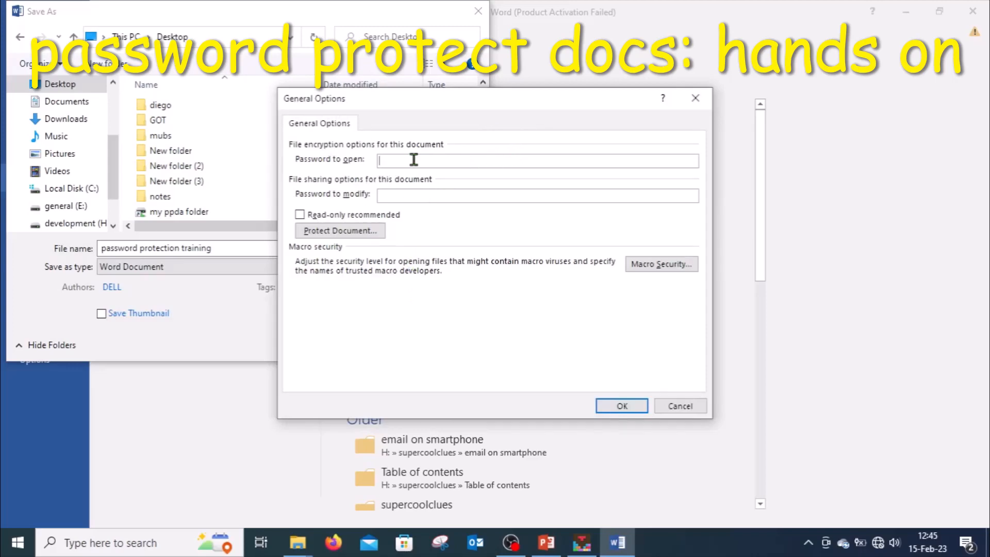
mouse_move(491, 161)
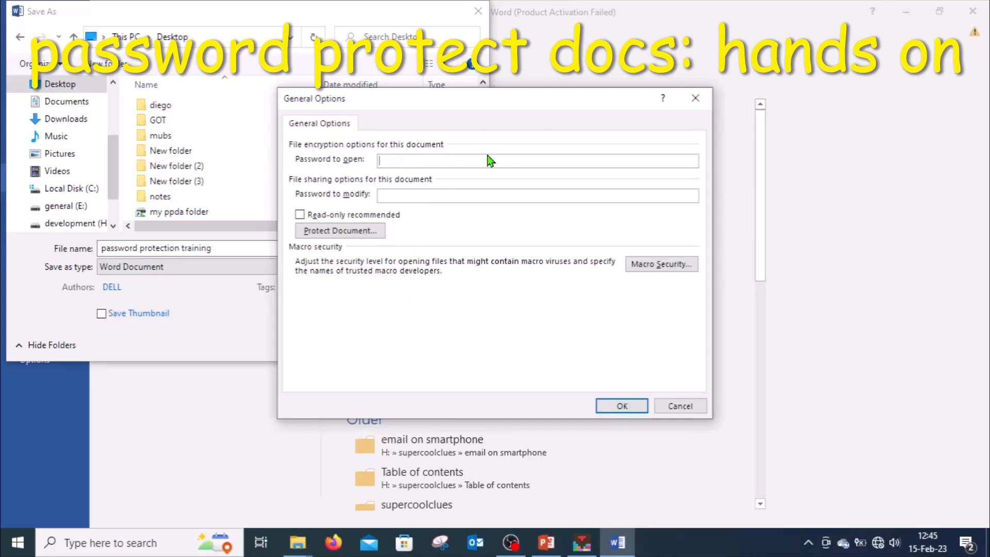
text(•)
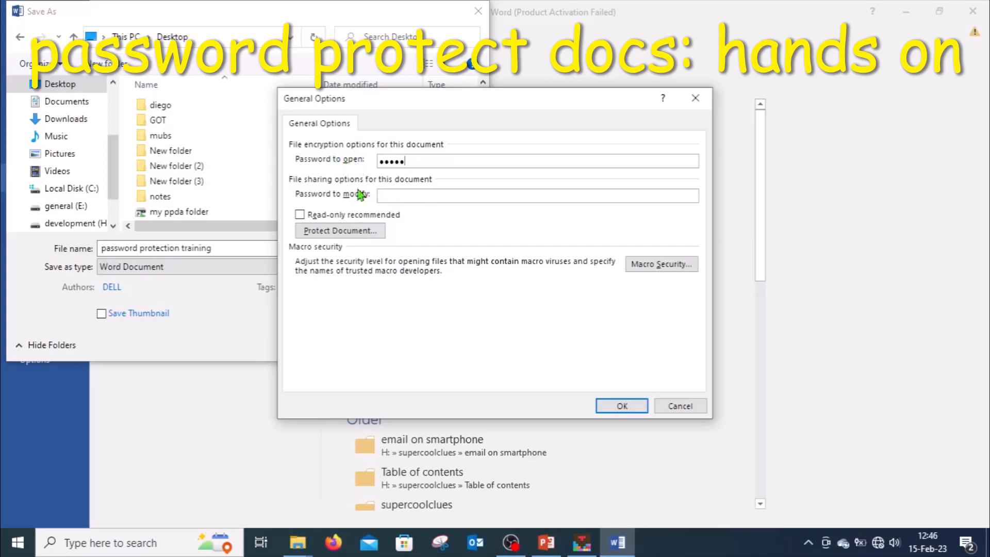
mouse_move(362, 186)
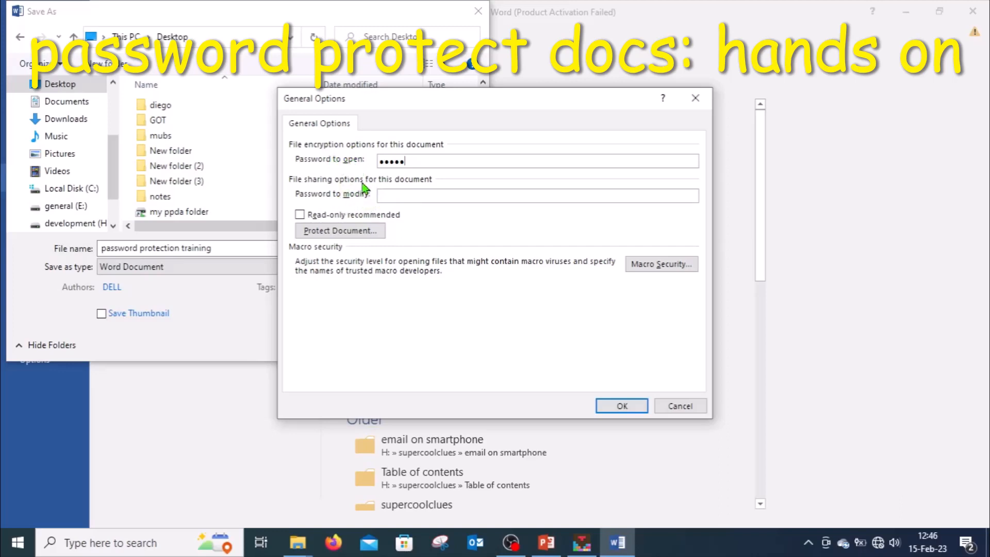
click(537, 195)
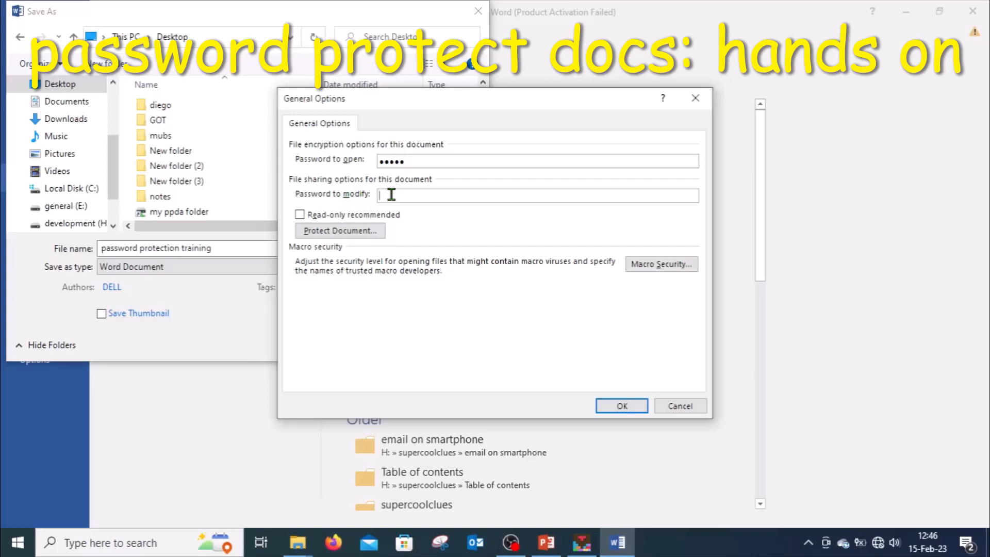
text(•••••)
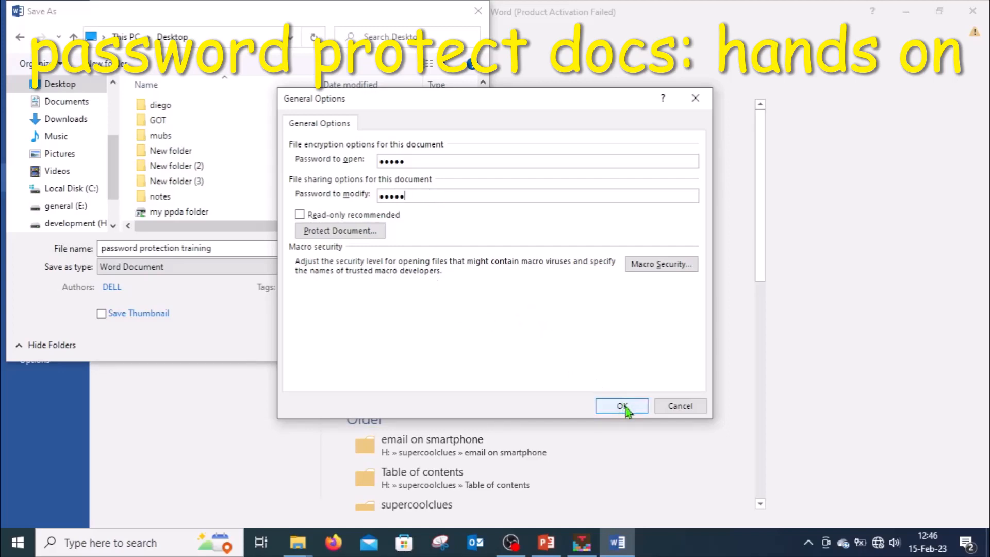
- Accept the passwords and re-enter the open password to confirm it
click(621, 406)
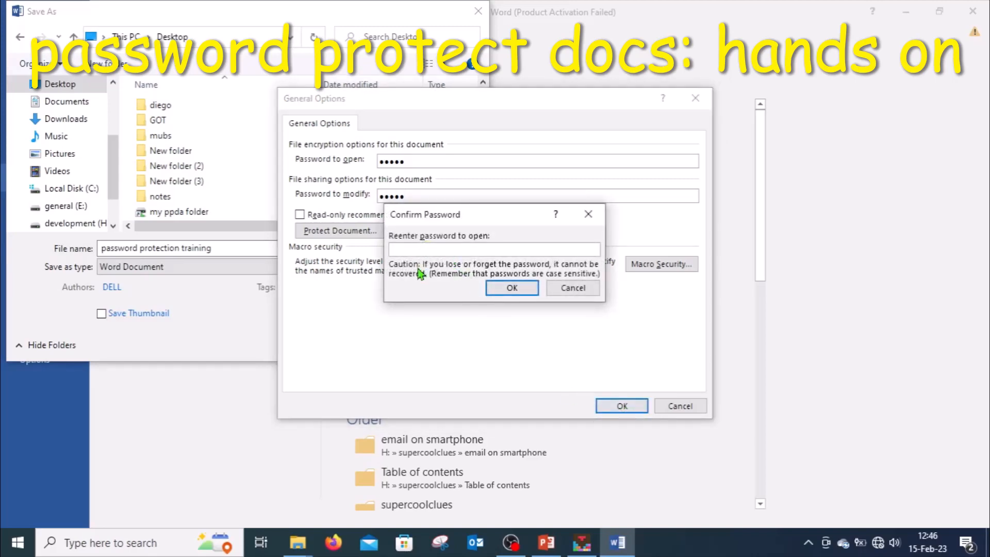
mouse_move(603, 272)
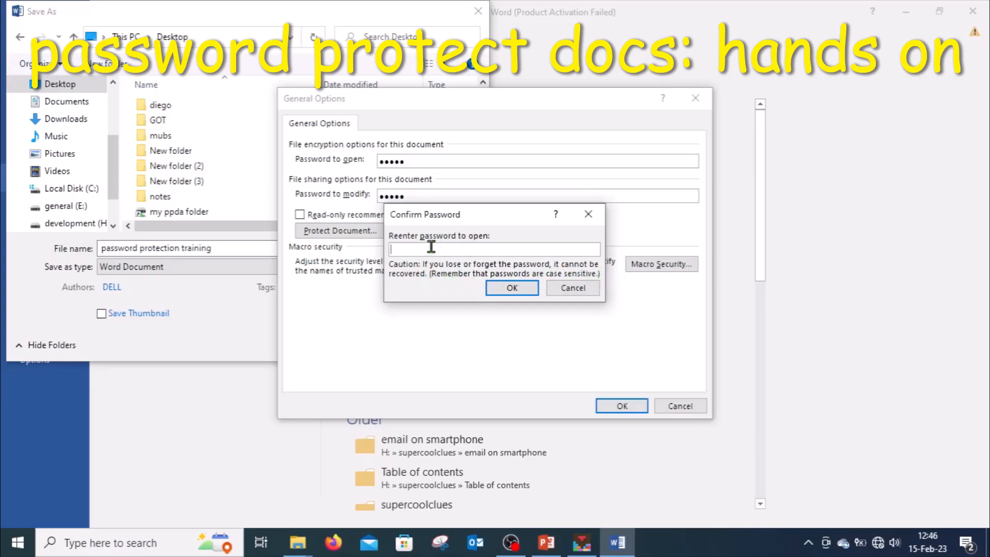
text(••)
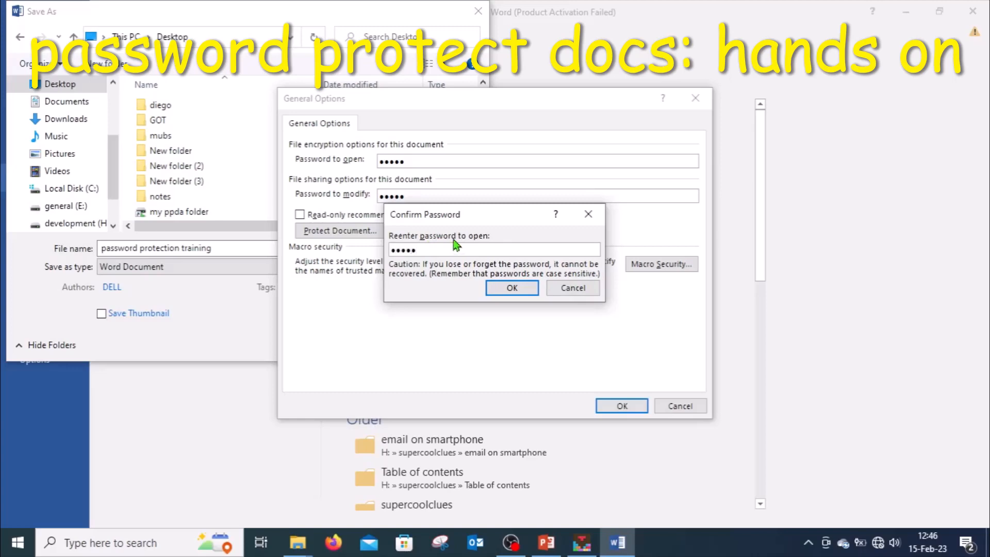
mouse_move(472, 237)
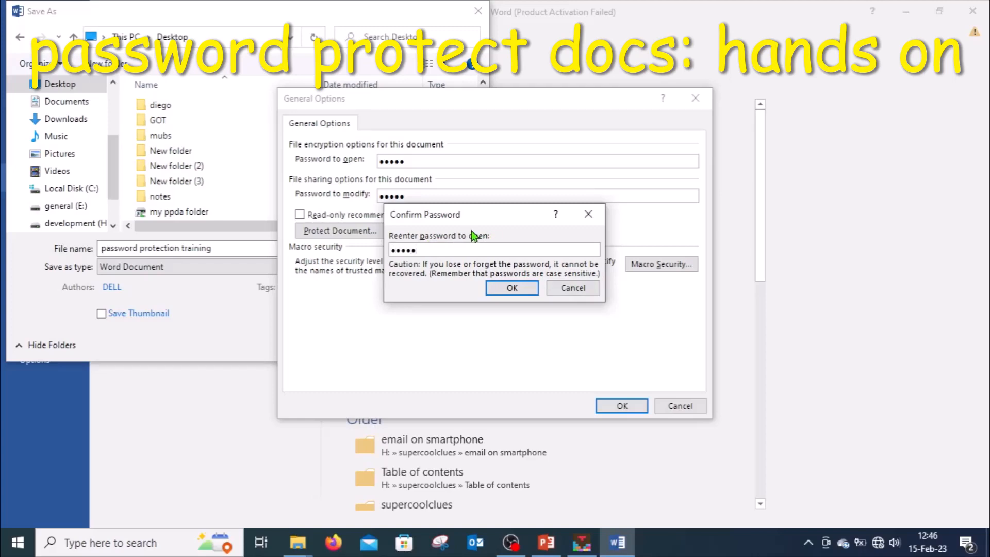
click(512, 288)
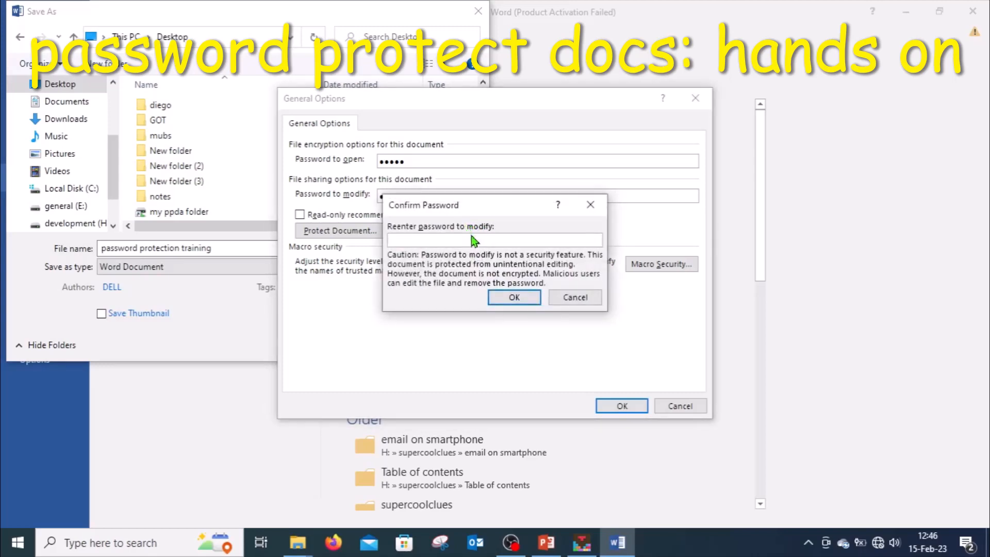
mouse_move(410, 218)
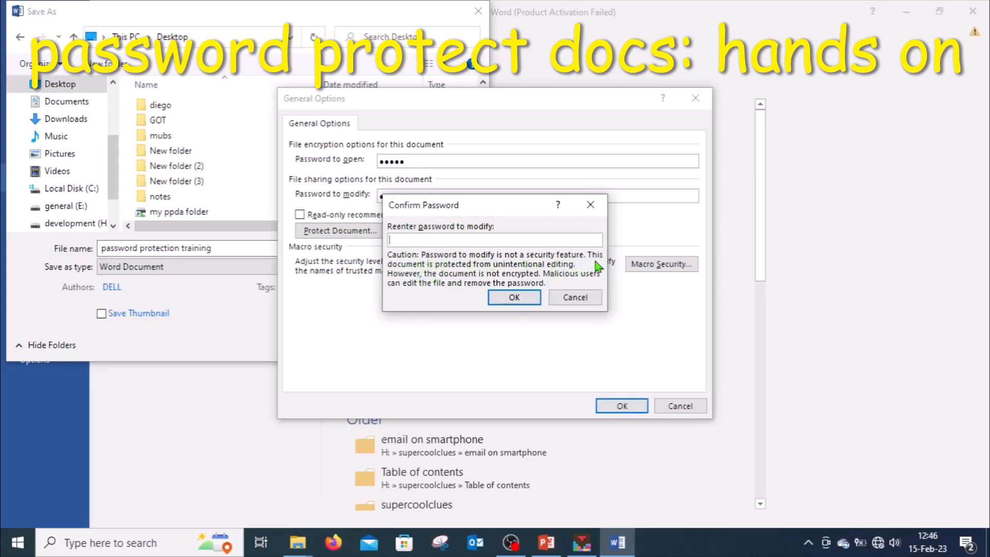
mouse_move(537, 283)
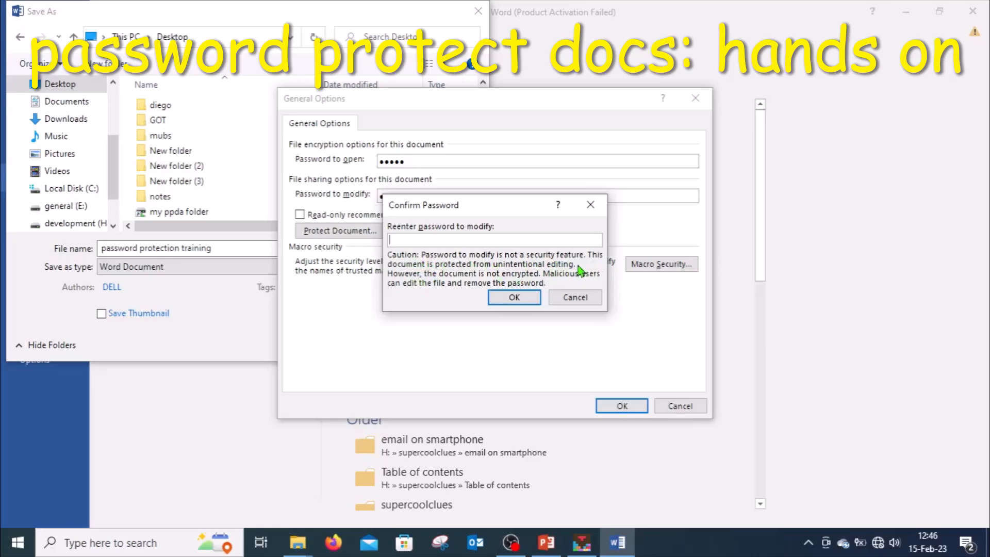
mouse_move(523, 261)
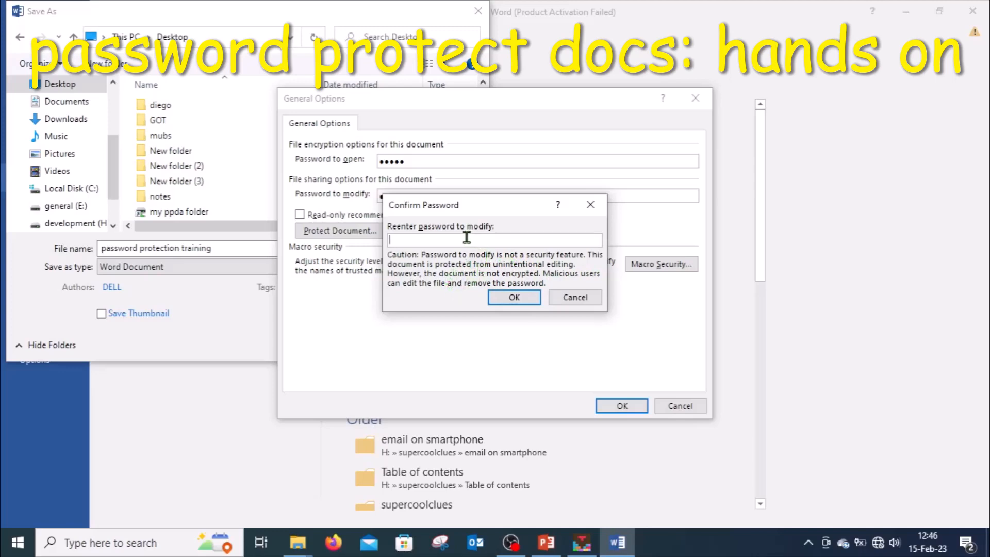
- Re-enter the five-character modify password to confirm it
text(•)
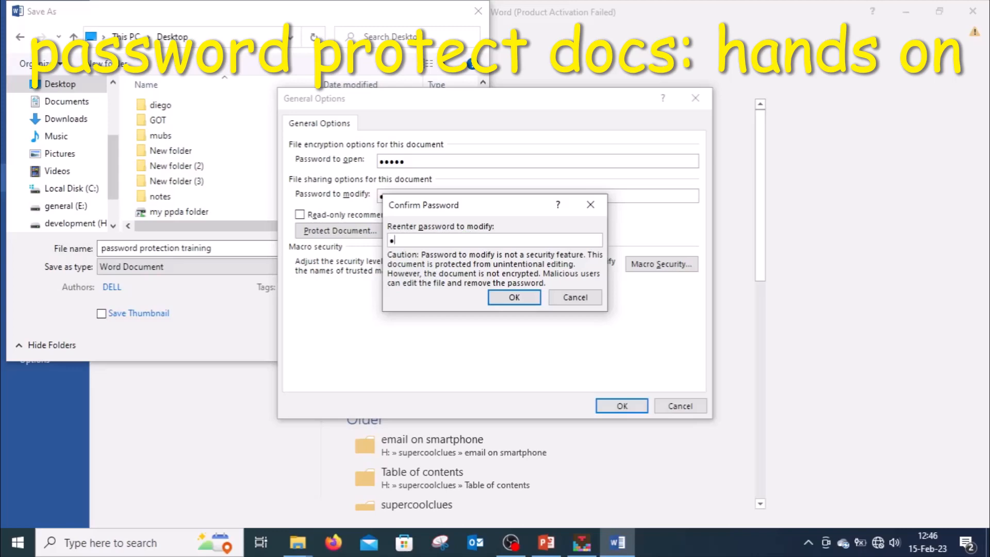
text(••••)
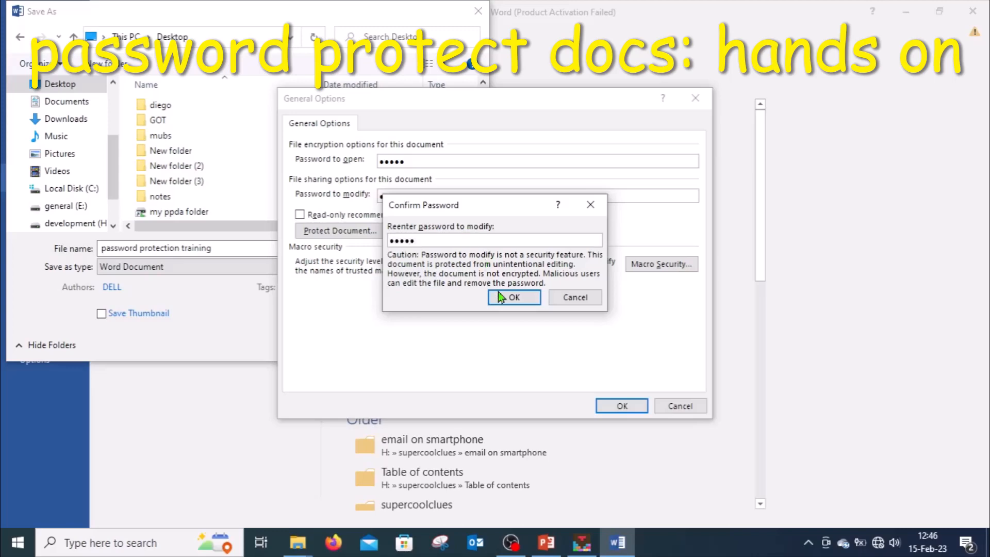
click(513, 298)
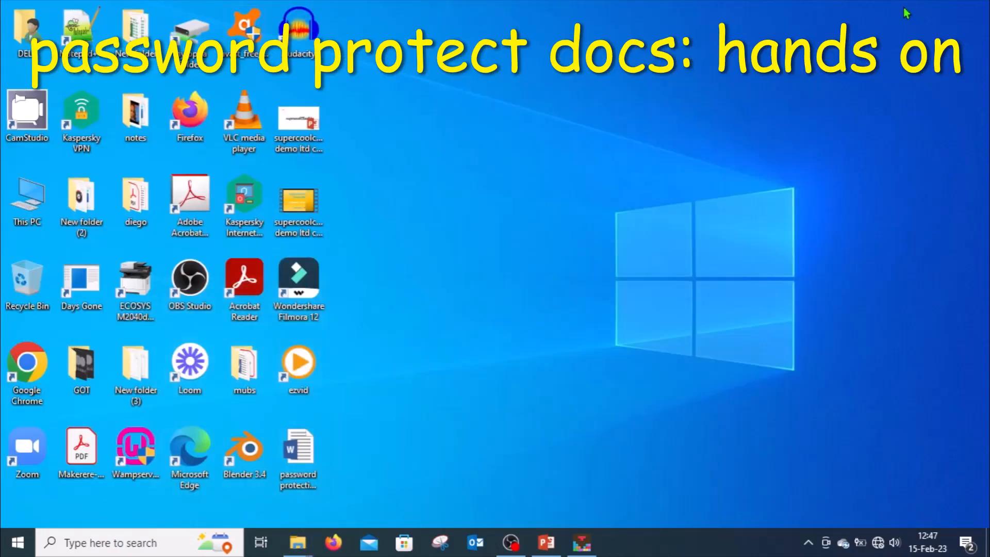
mouse_move(597, 85)
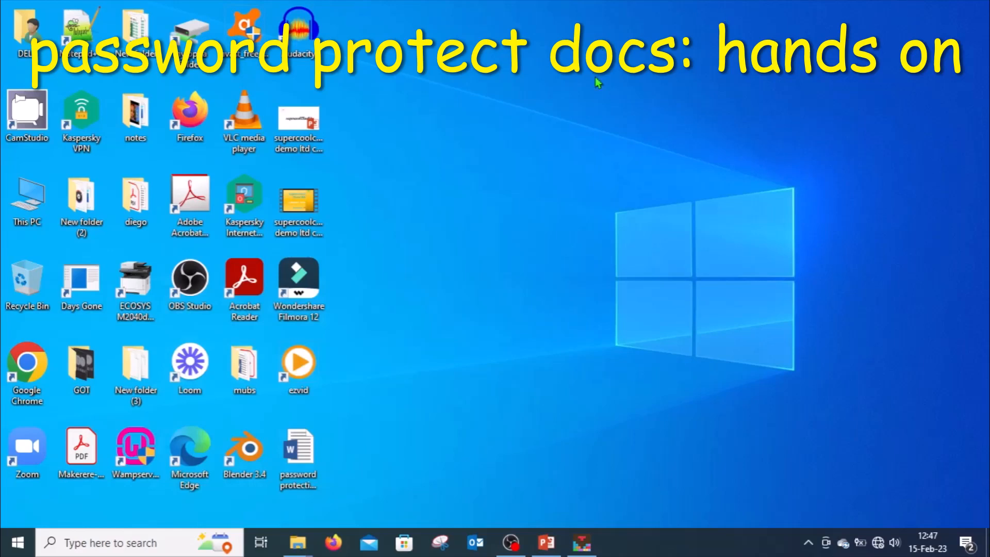
mouse_move(587, 182)
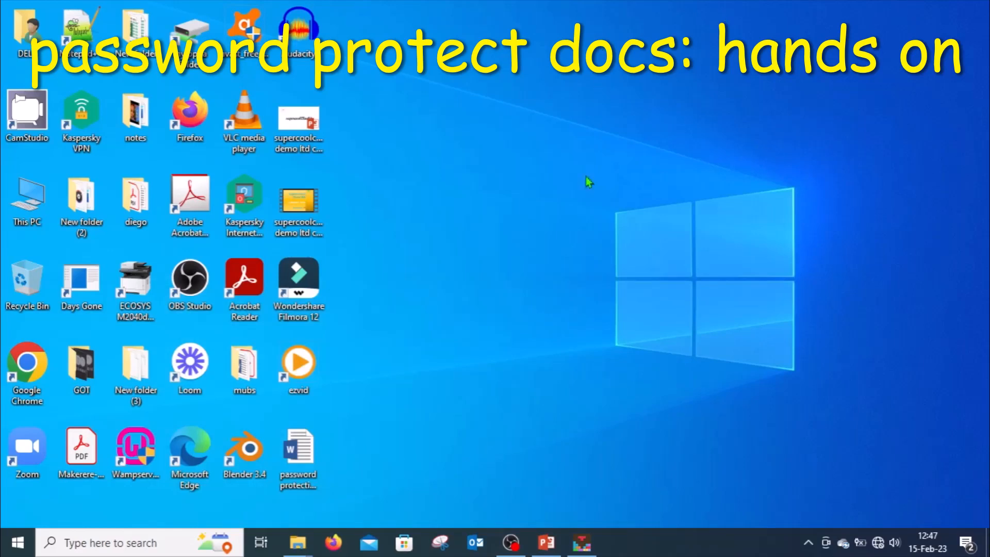
- Open the 'password protection training' file from the Desktop
click(298, 448)
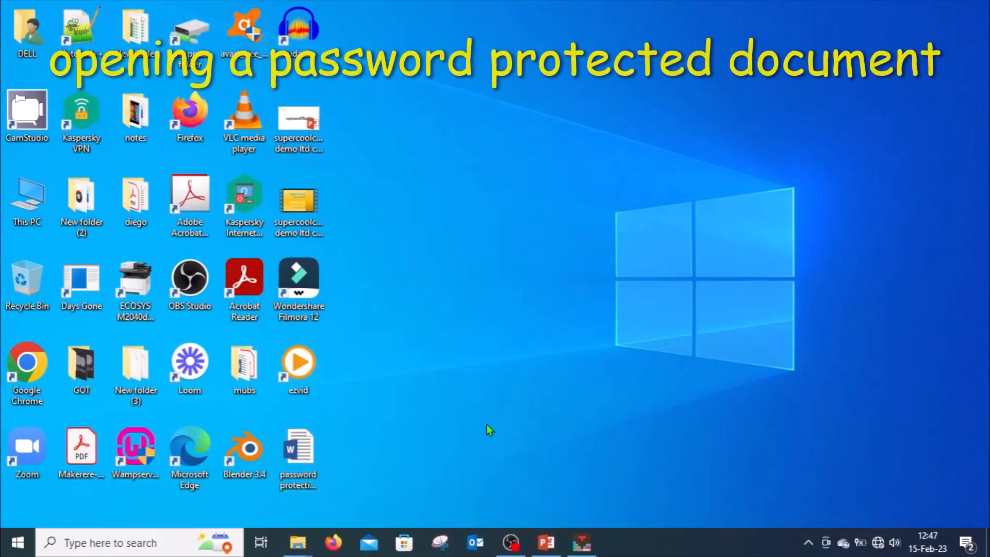
click(298, 448)
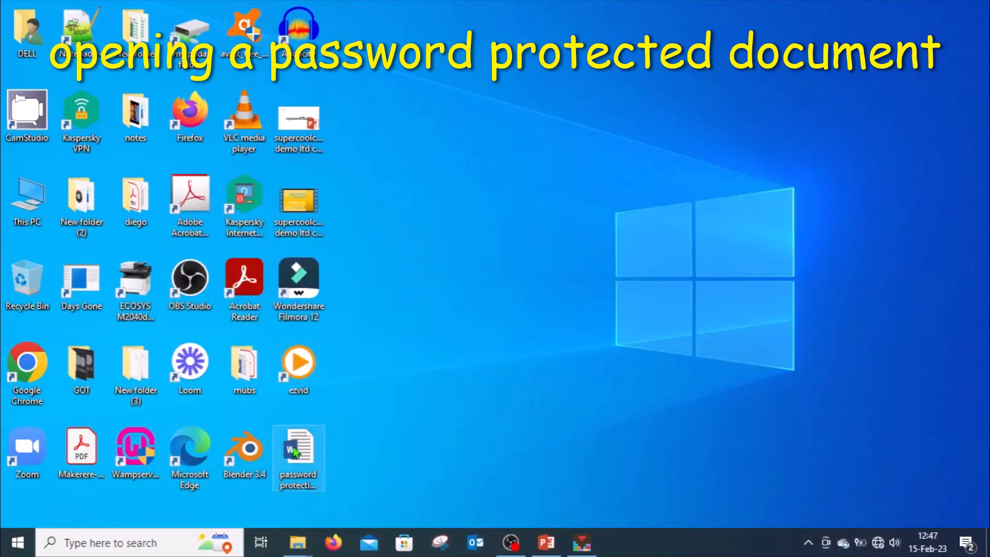
click(299, 449)
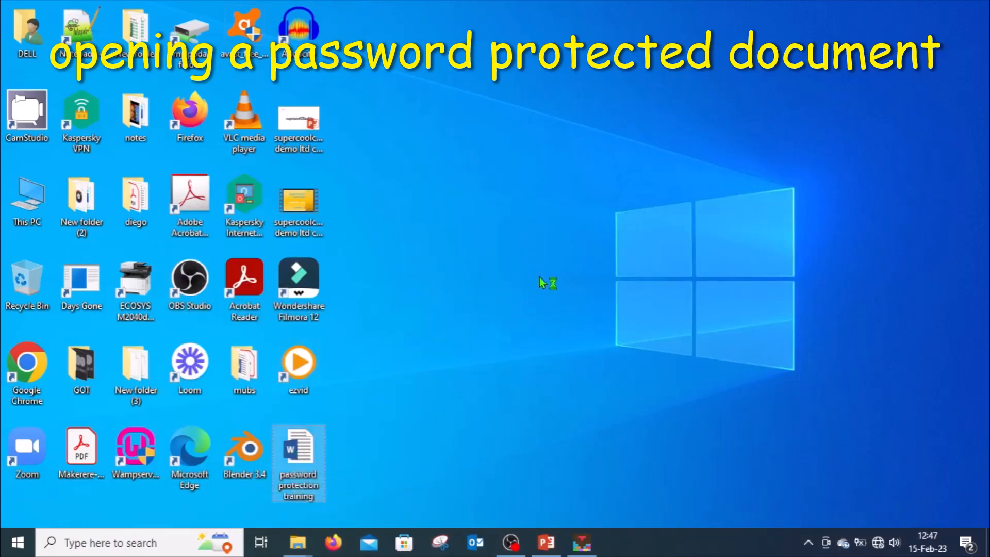
double_click(299, 448)
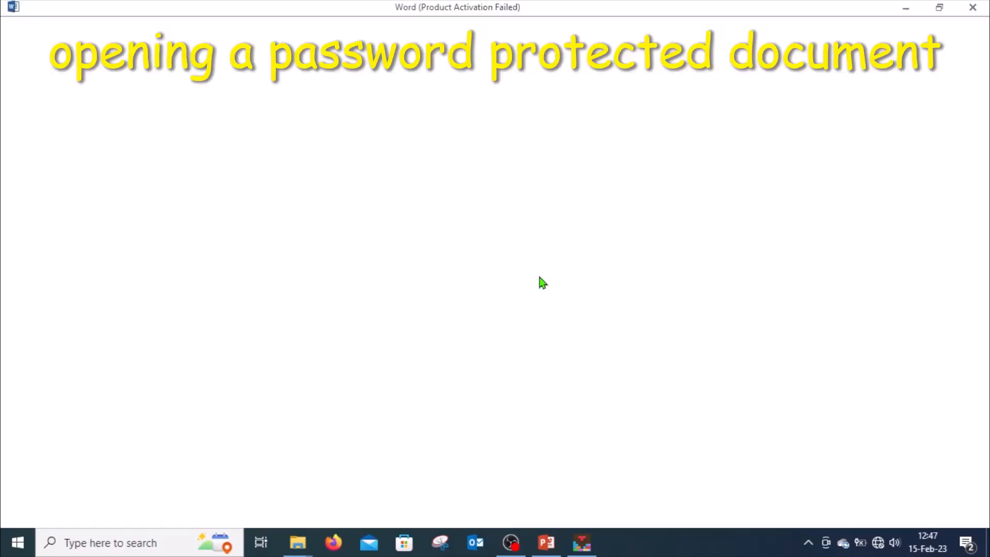
- Submit a wrong open password and dismiss the incorrect-password message
click(617, 542)
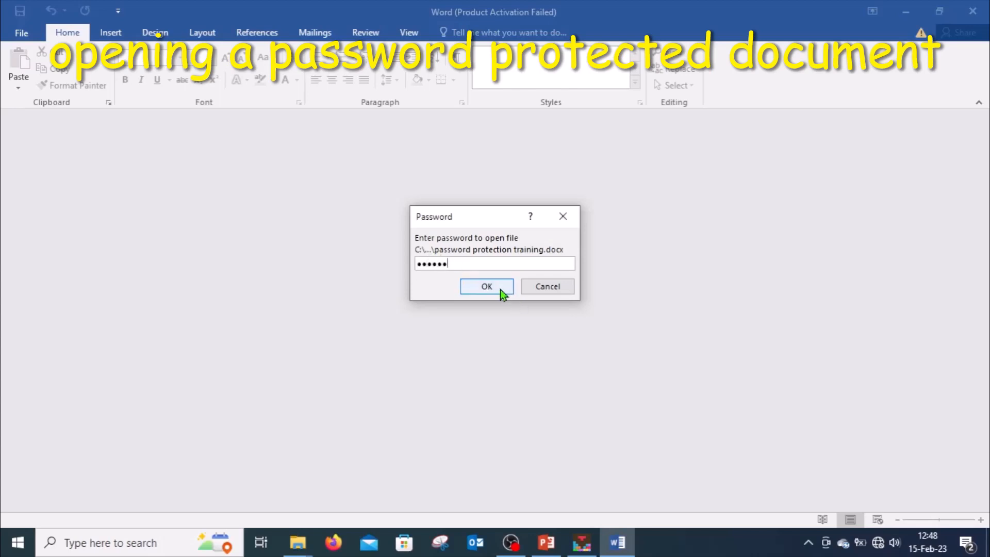
click(487, 287)
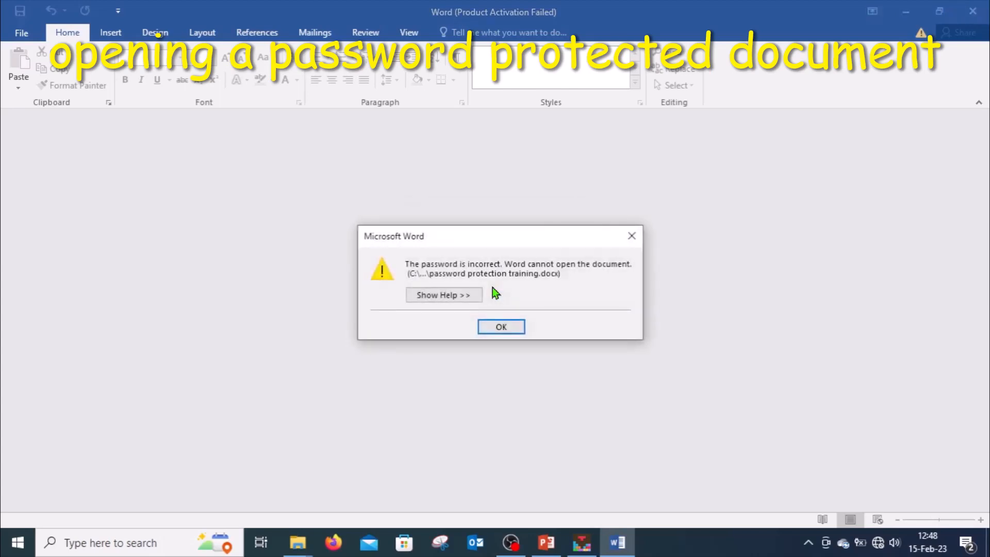
mouse_move(607, 287)
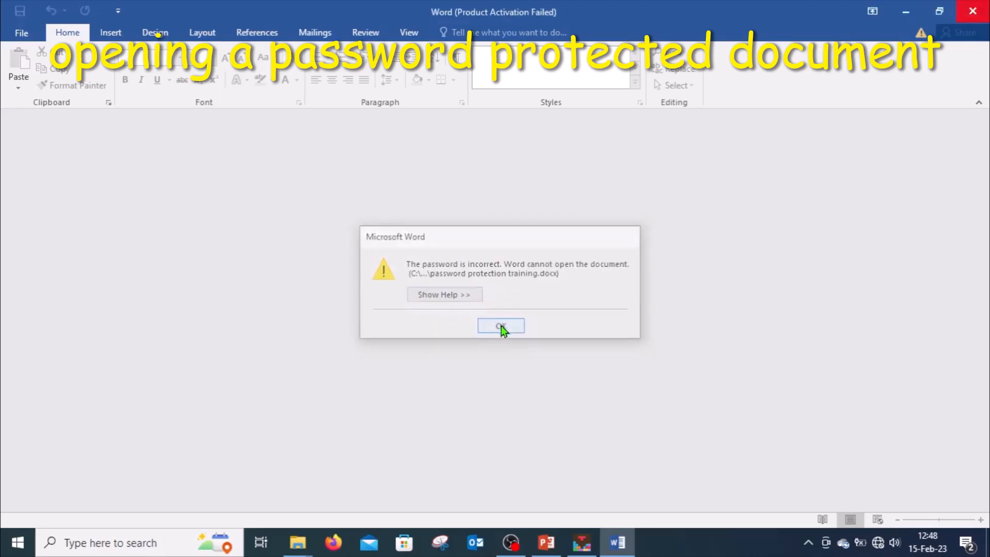
click(501, 326)
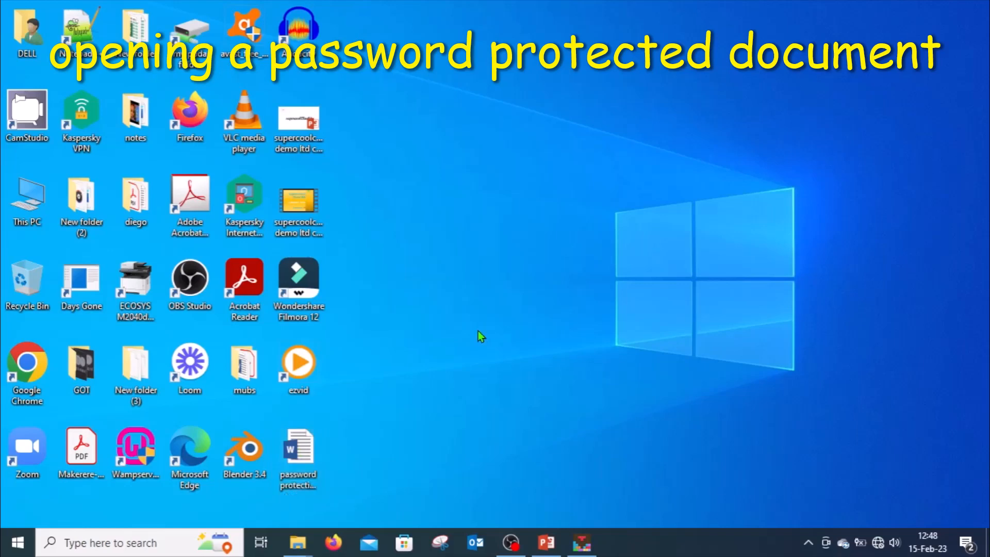
- Reopen the Desktop document and submit the correct five-character open password
double_click(297, 447)
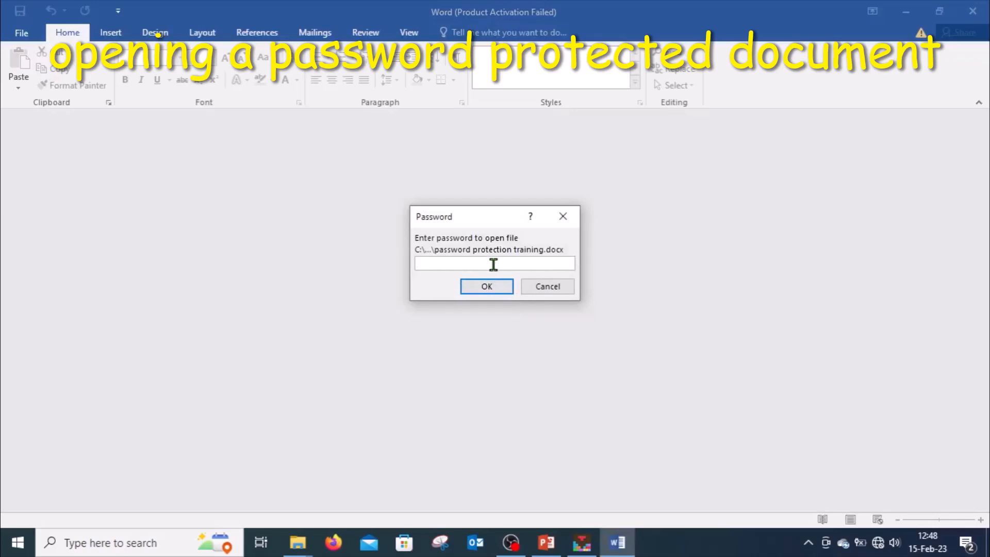
text(•)
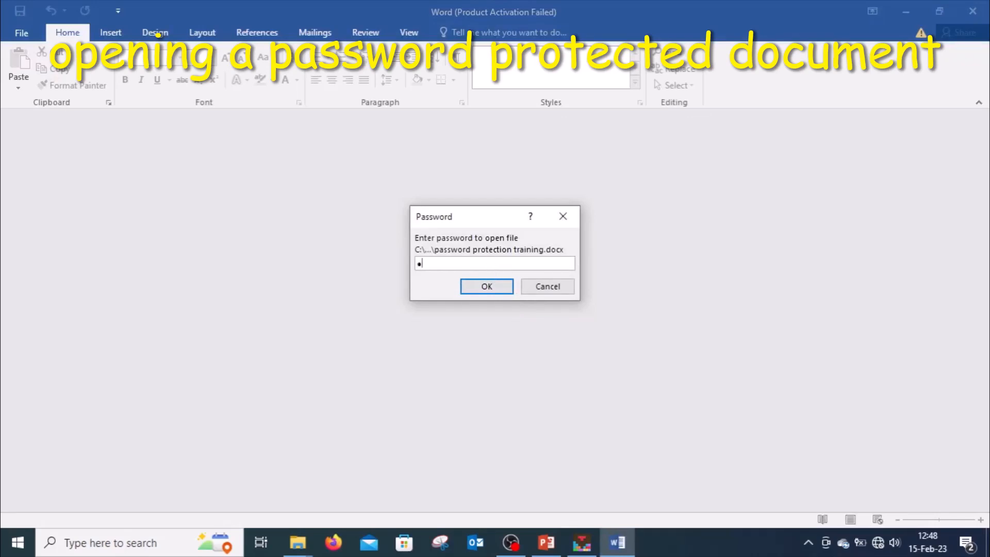
text(••••)
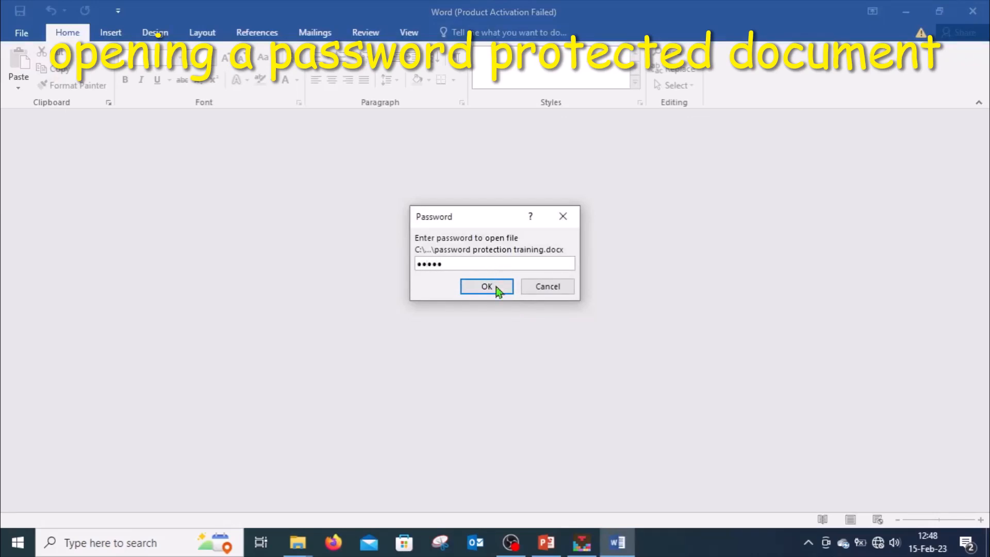
click(486, 287)
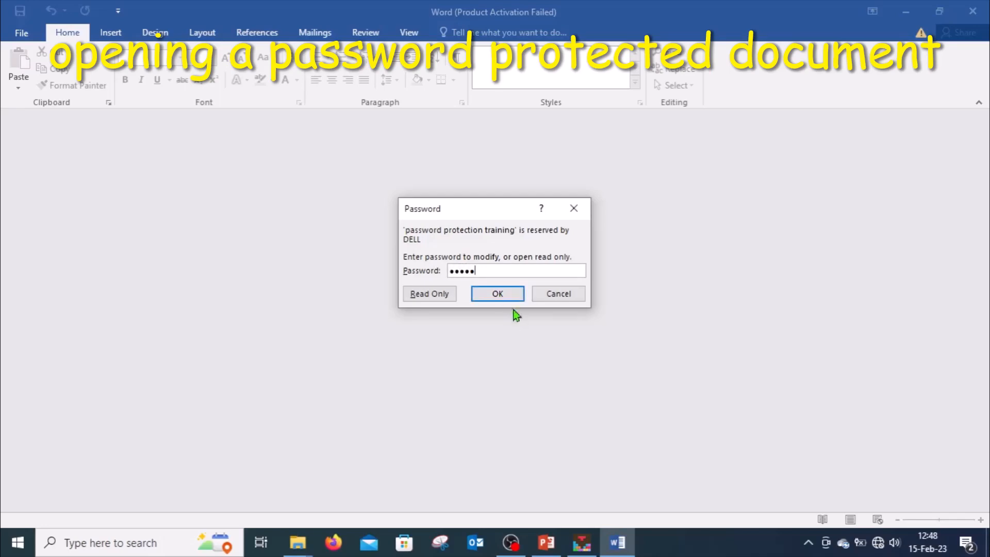
- Submit the modify password so the training document opens with full editing access
click(497, 293)
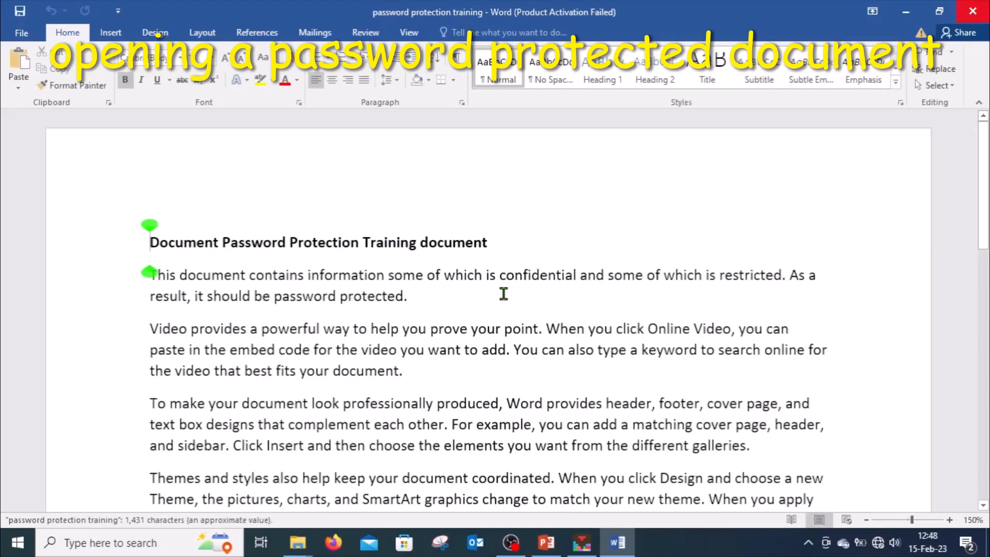